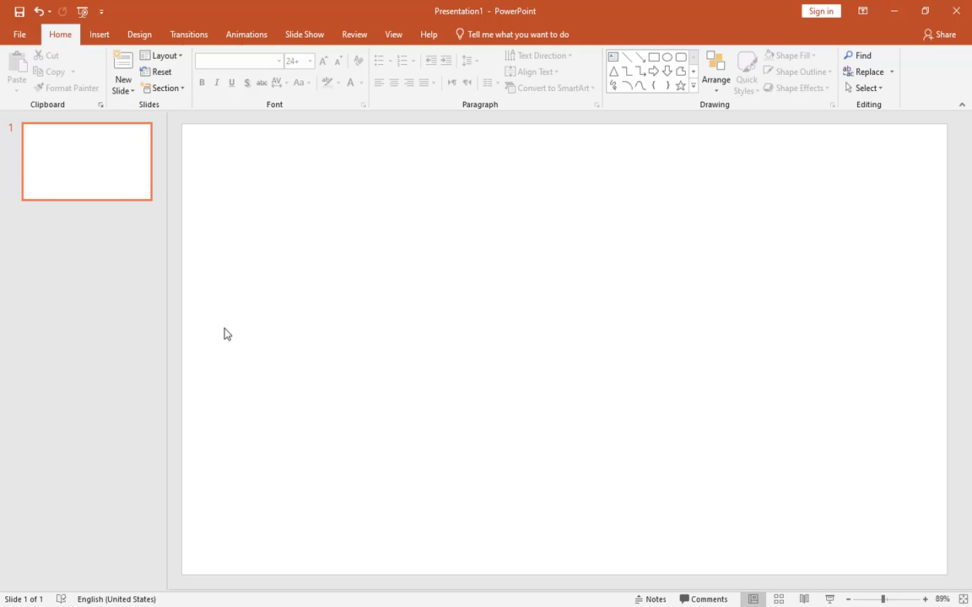
Fill the blank slide's background with solid orange using Format Background.
right_click(227, 333)
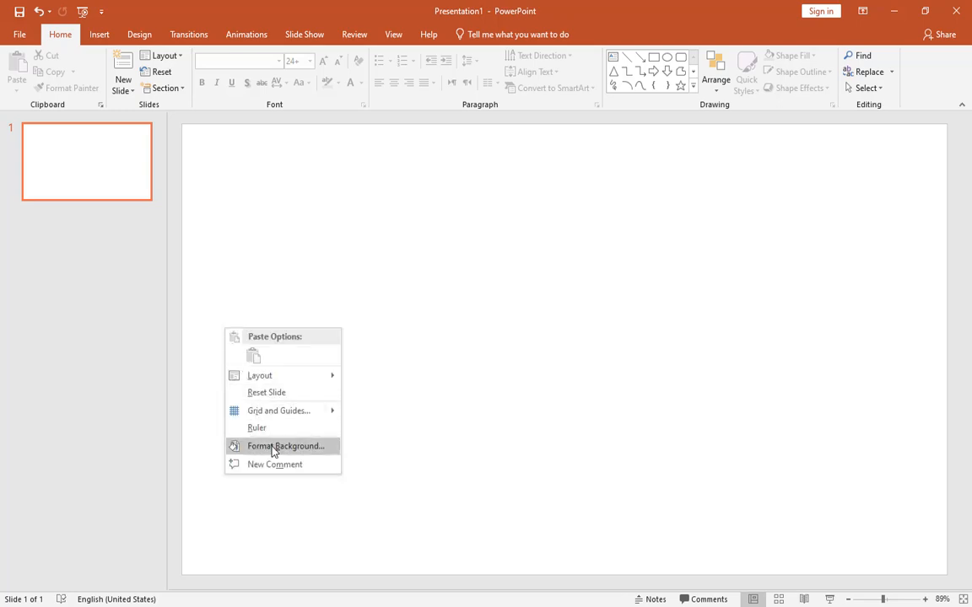
left_click(284, 445)
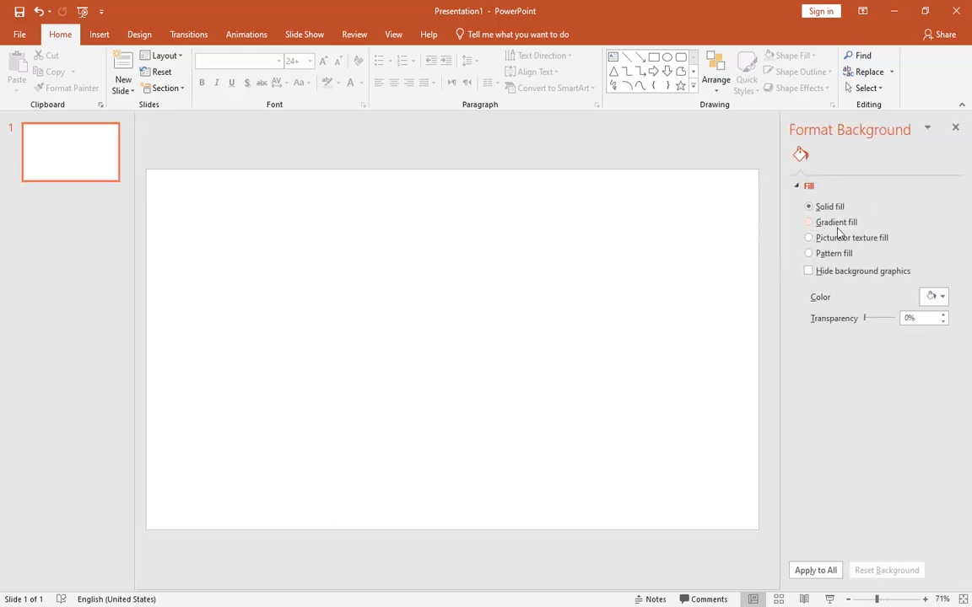
left_click(934, 296)
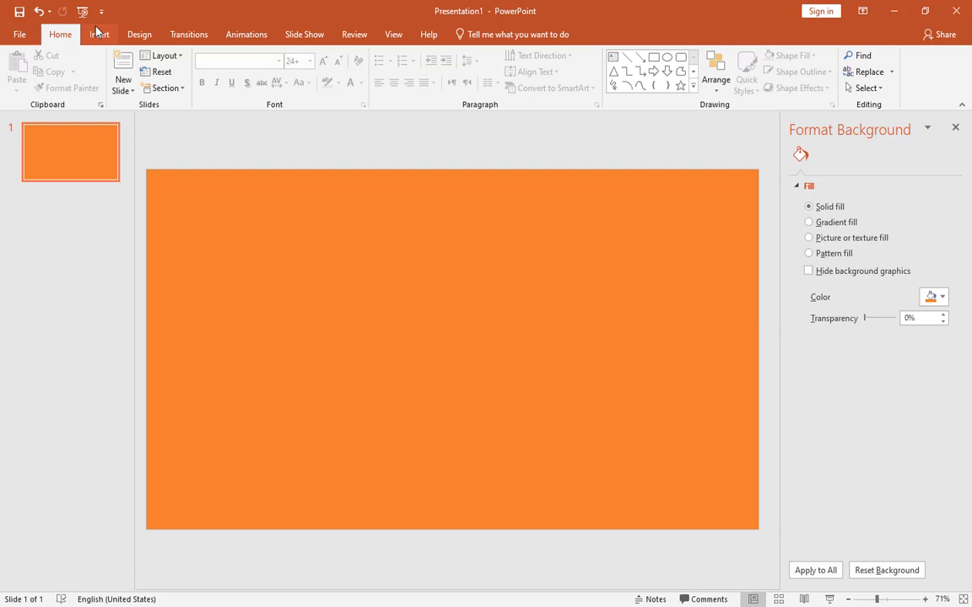
Draw a text box for the W, sized 150 pt and centred.
left_click(99, 34)
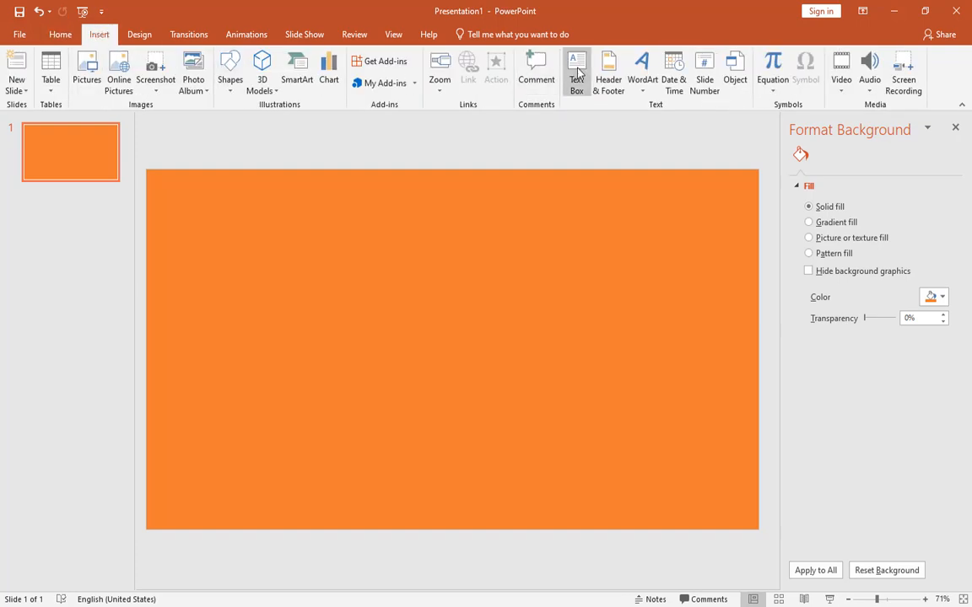
left_click_drag(228, 279, 355, 397)
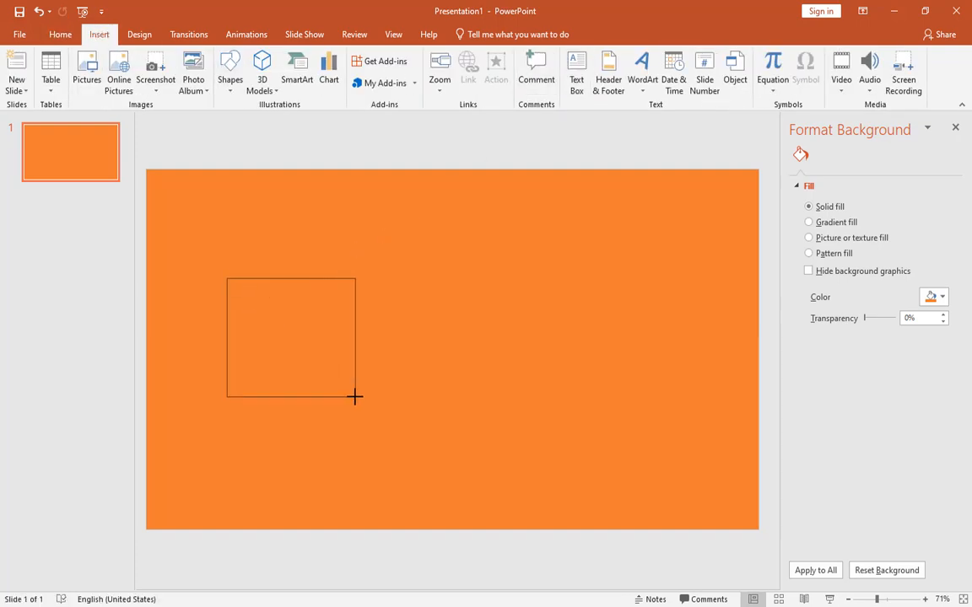
left_click_drag(228, 278, 355, 396)
type("W")
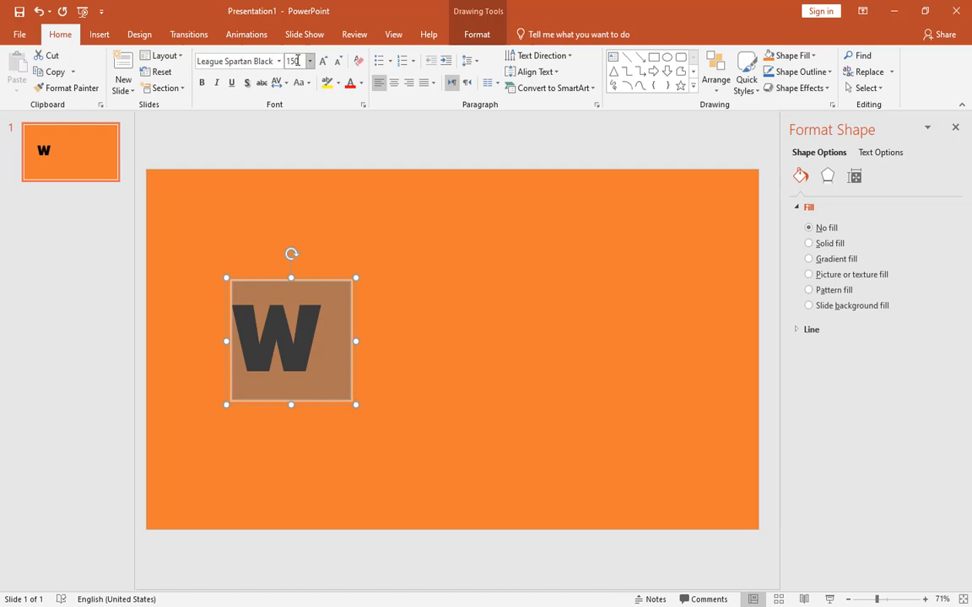
left_click(394, 83)
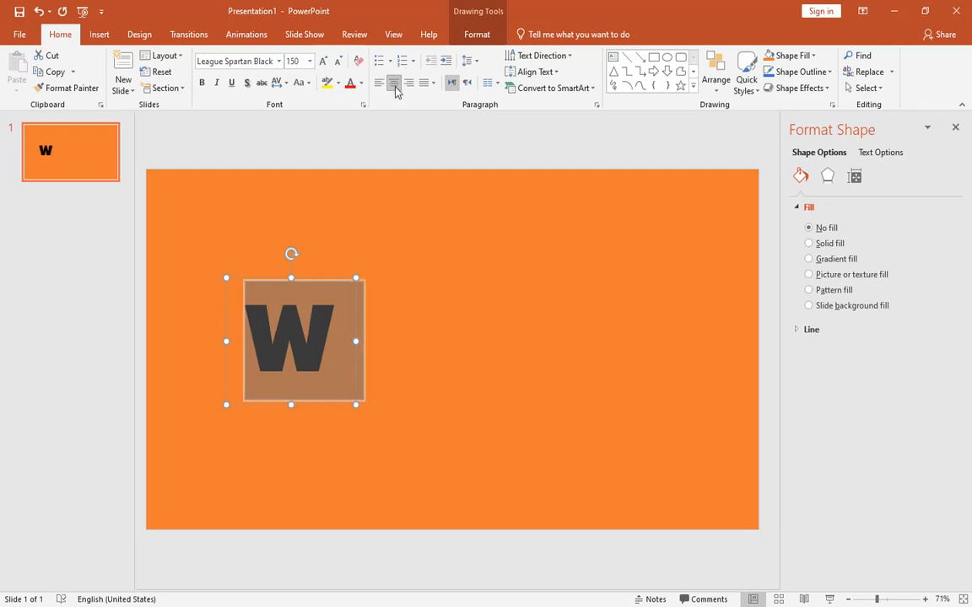
left_click(361, 82)
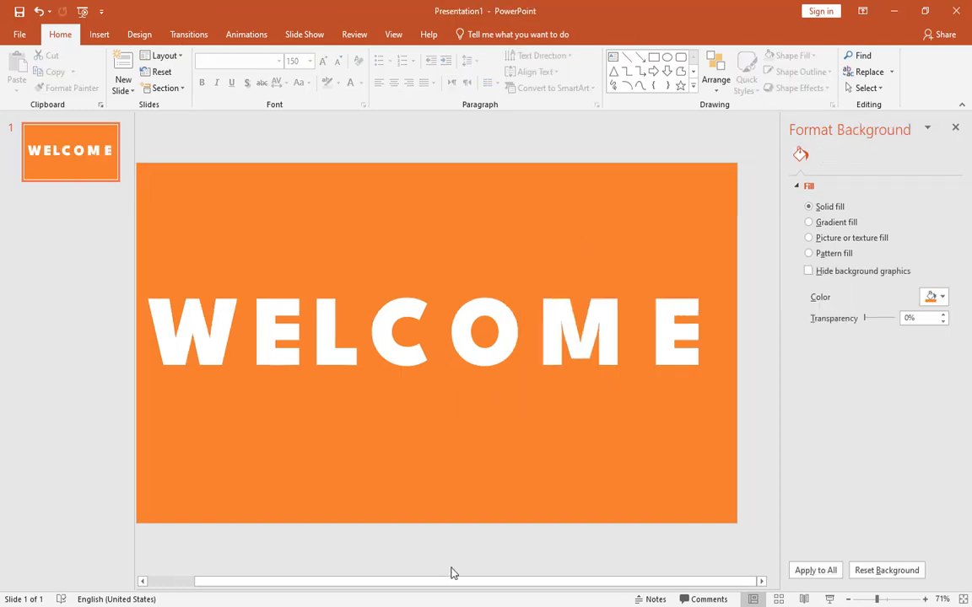
In the Selection Pane, rename the first letter boxes to W and E.
left_click(715, 71)
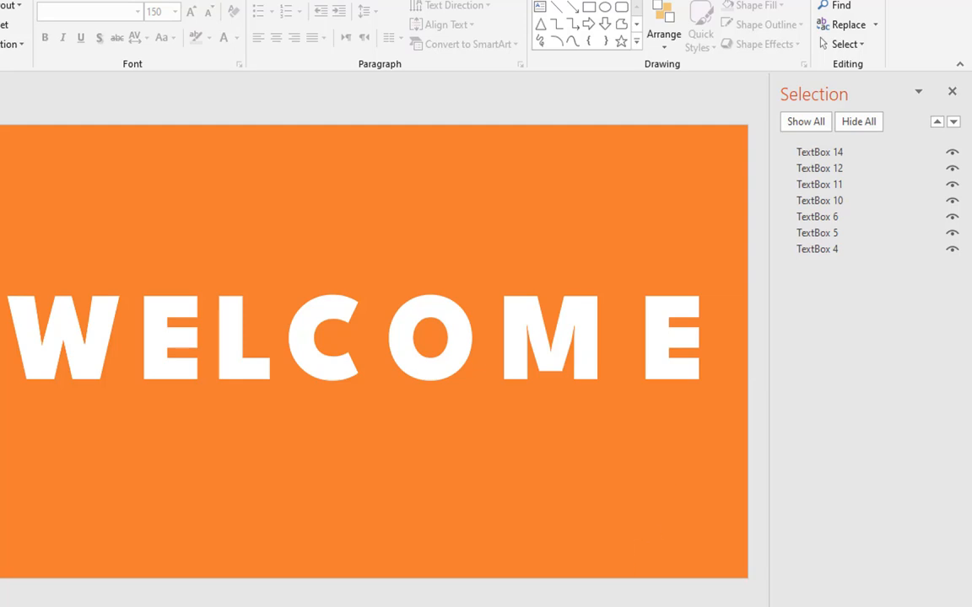
left_click(817, 249)
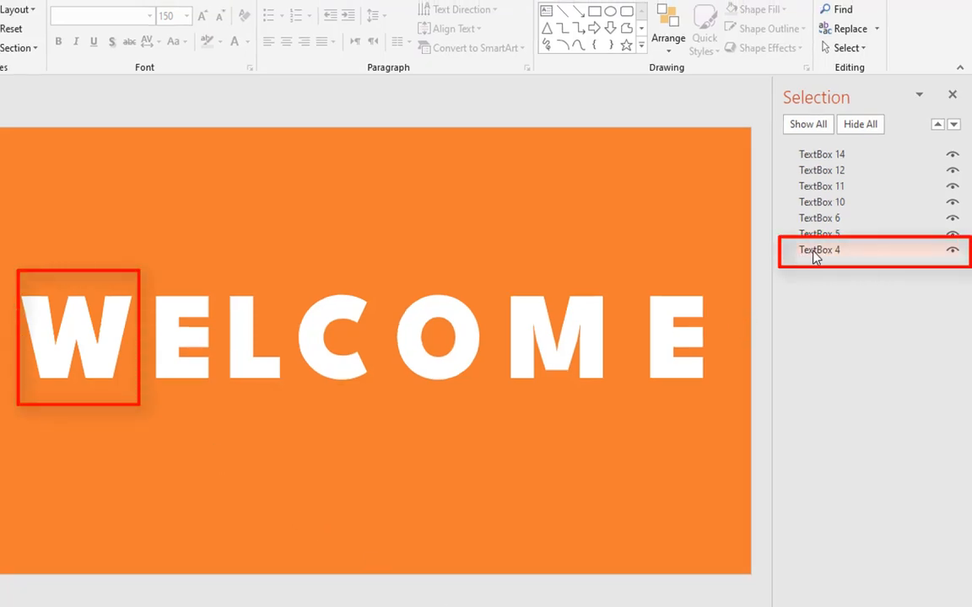
double_click(821, 250)
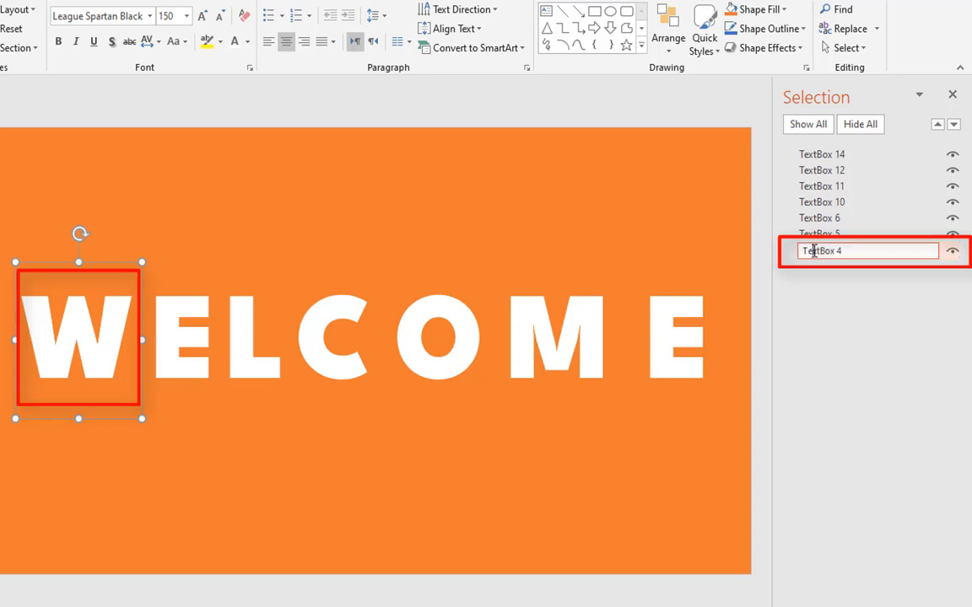
type("w")
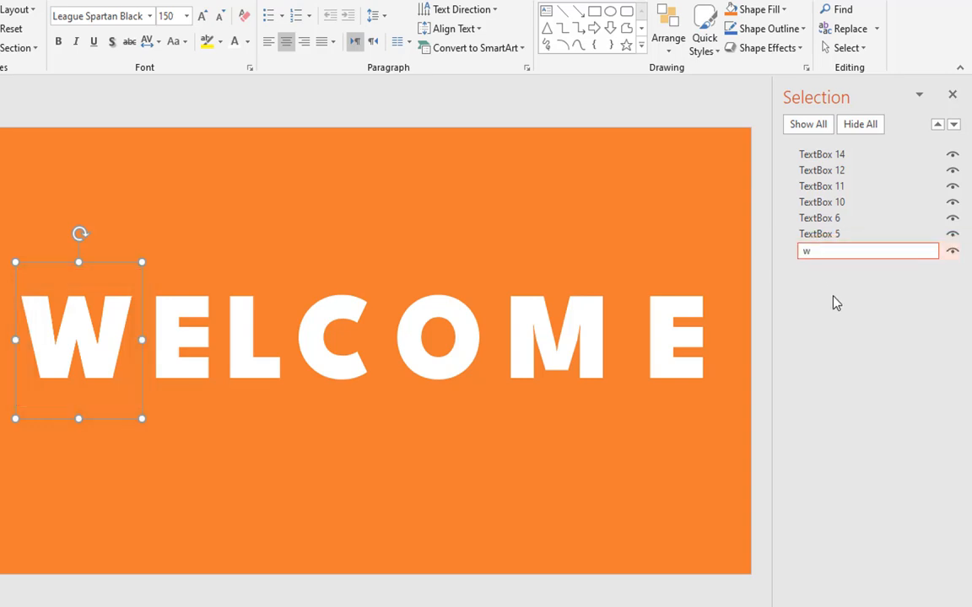
type("W")
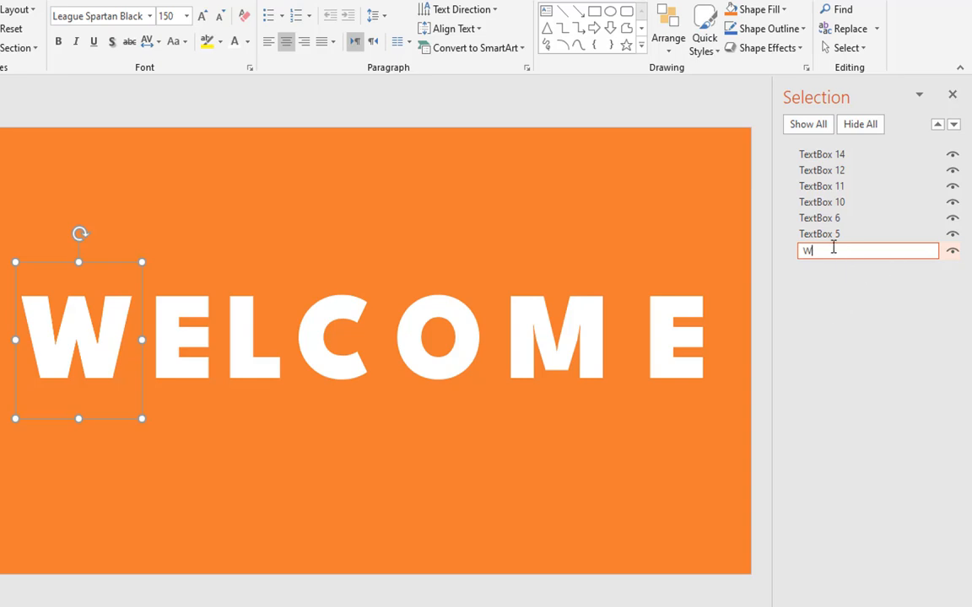
key("Return")
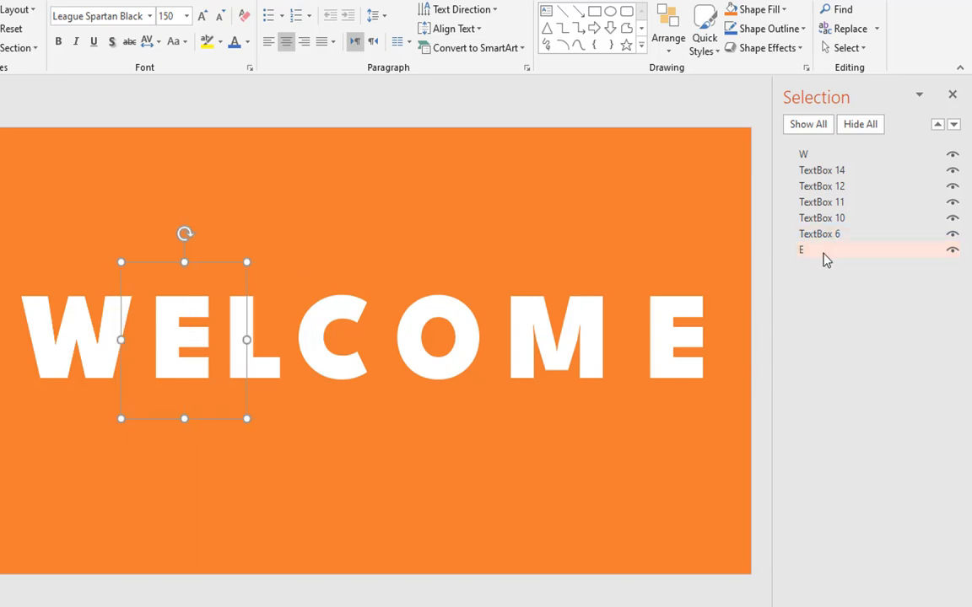
left_click(801, 249)
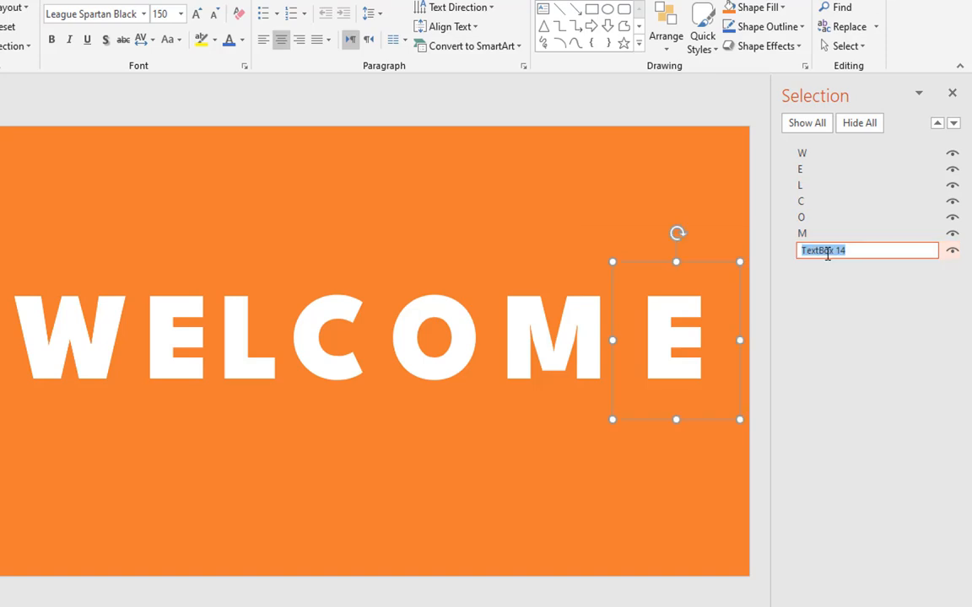
type("E2")
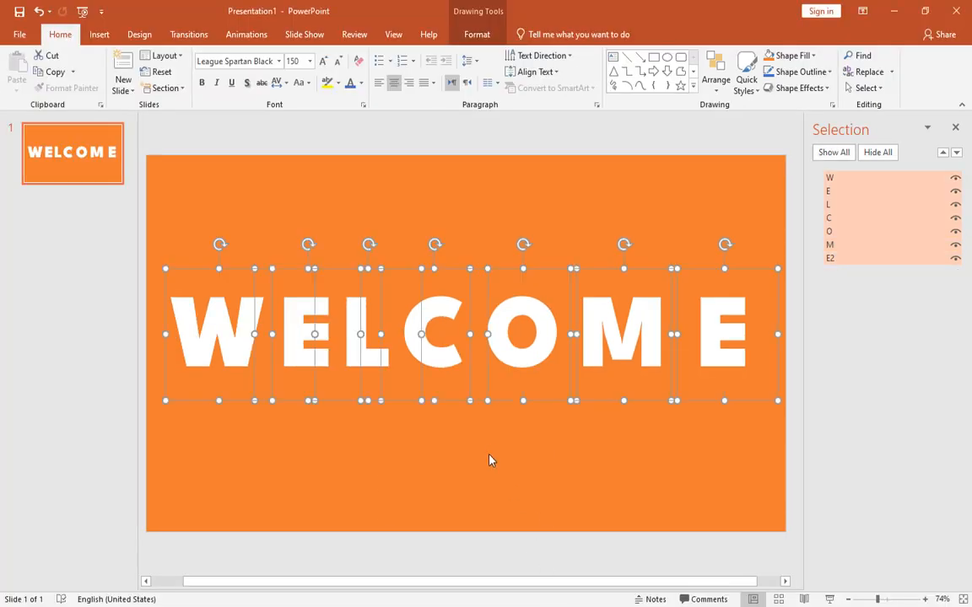
Select all letters, apply an Outer Offset text shadow, and start editing its distance.
key("ctrl+a")
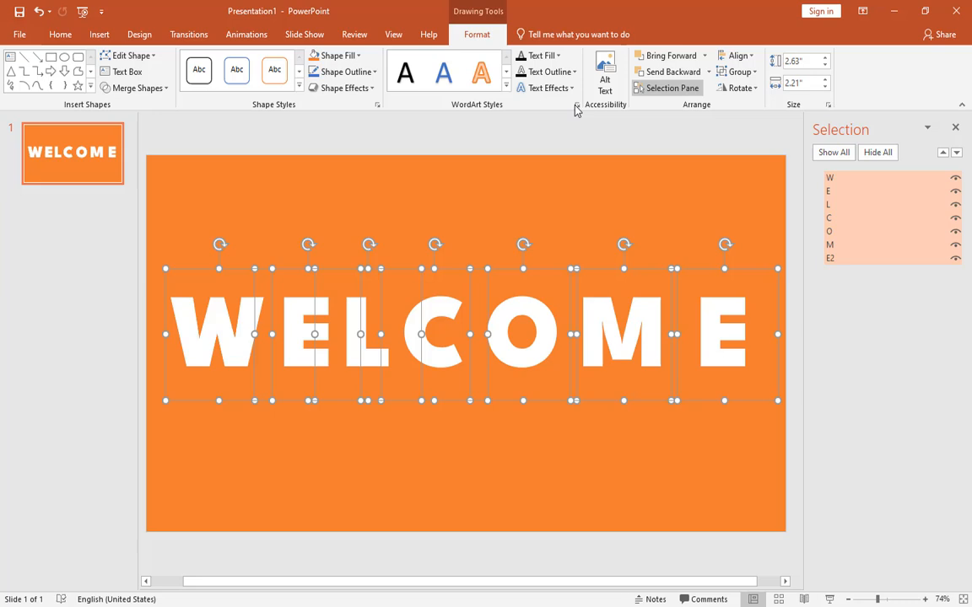
left_click(576, 104)
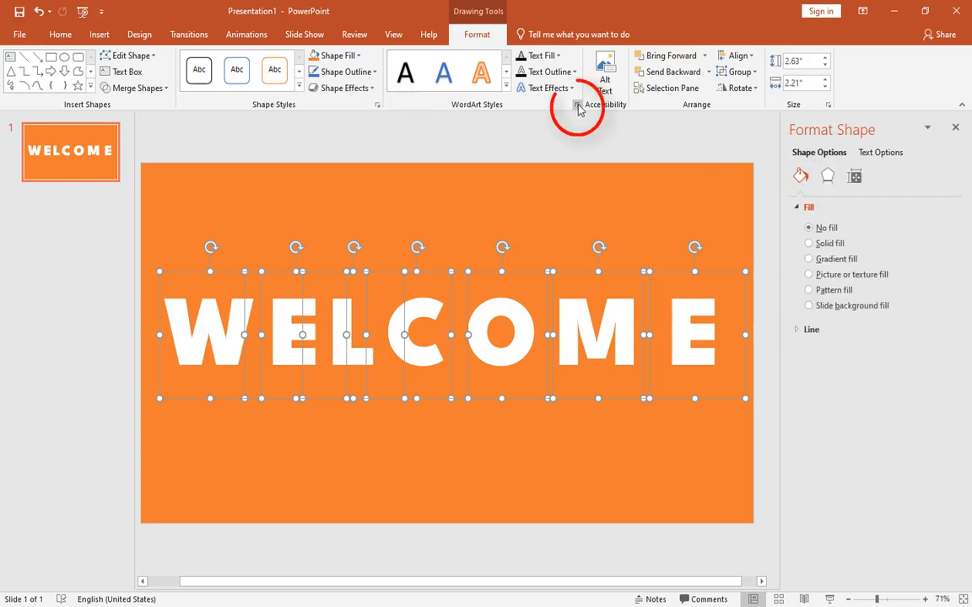
left_click(880, 153)
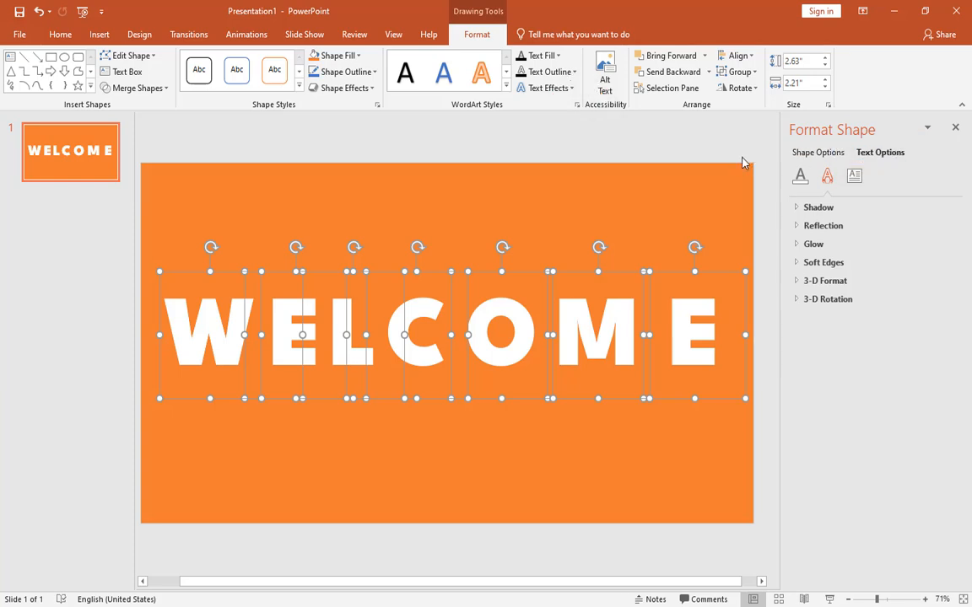
left_click(817, 207)
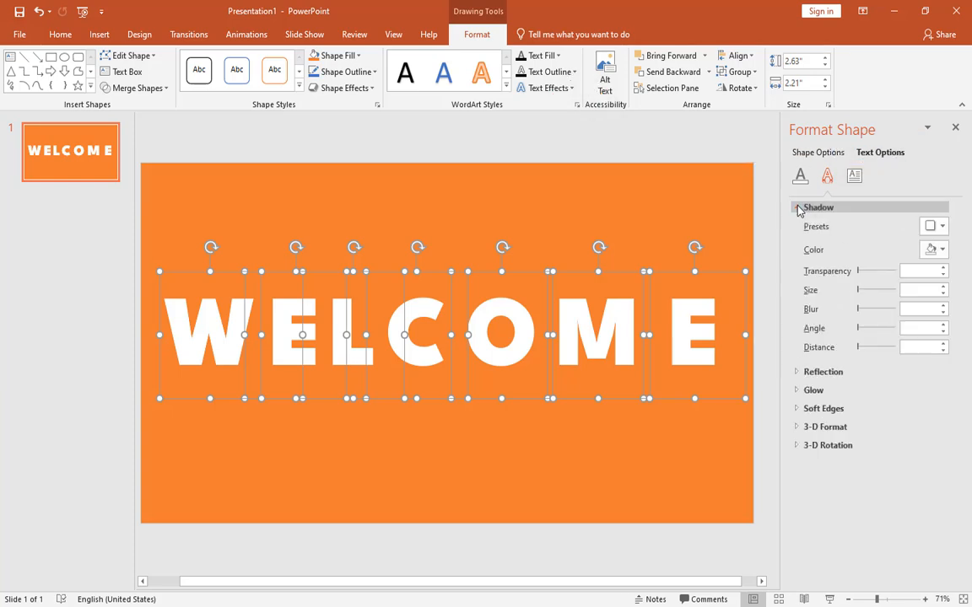
left_click(943, 226)
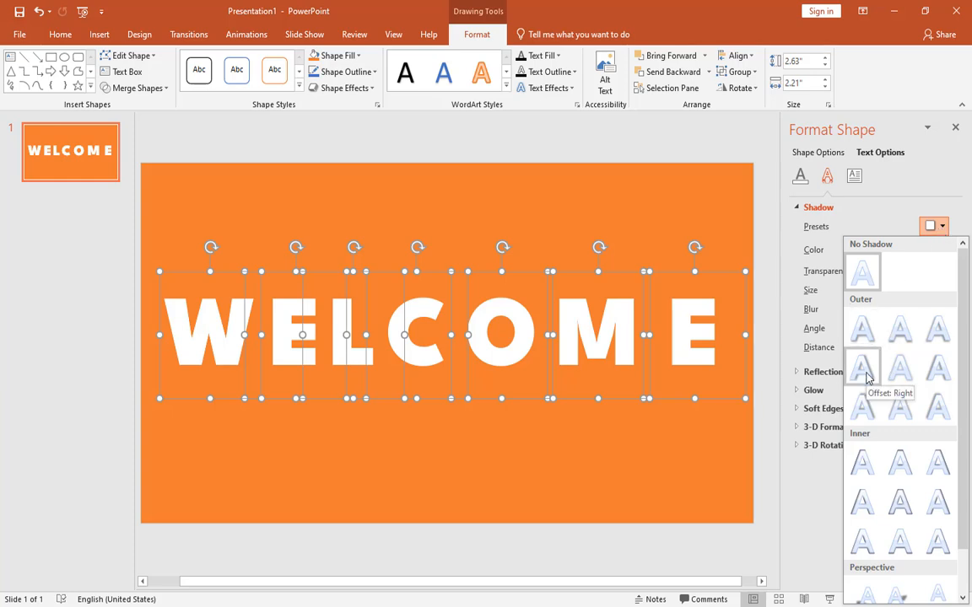
left_click(862, 367)
type("15")
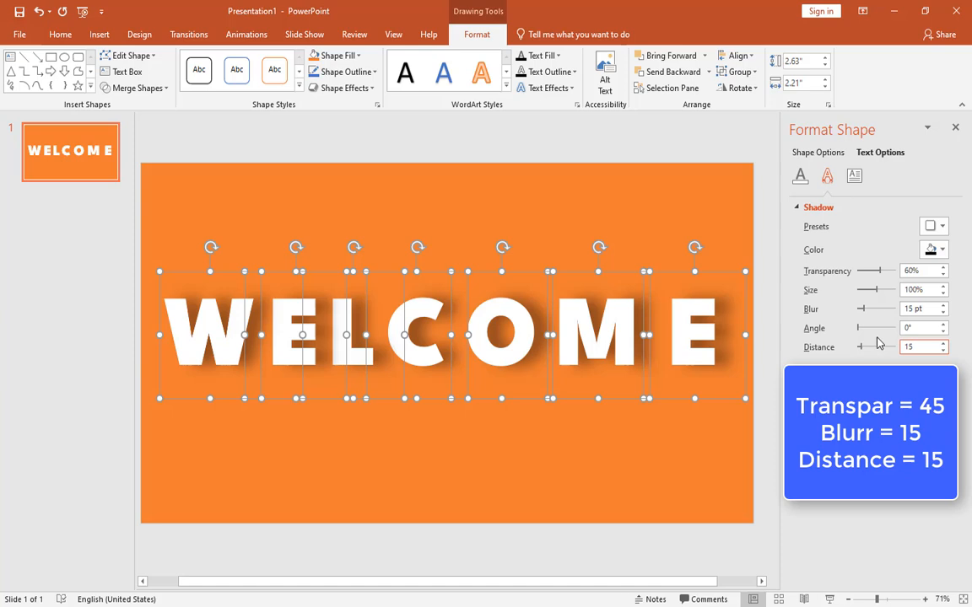
triple_click(919, 270)
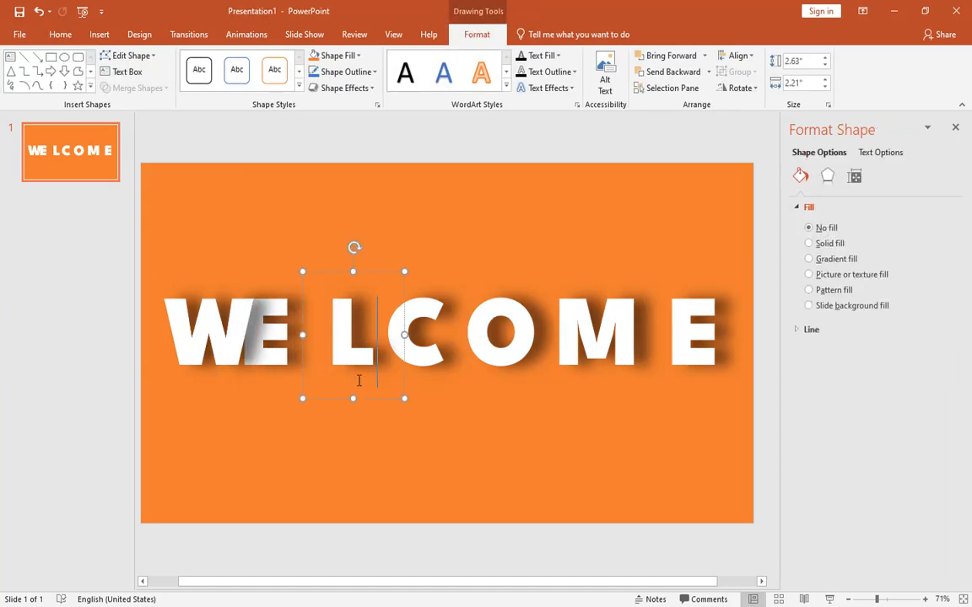
Slide the L and following letters left to overlap, then select and right-click all letters.
left_click_drag(353, 335, 416, 335)
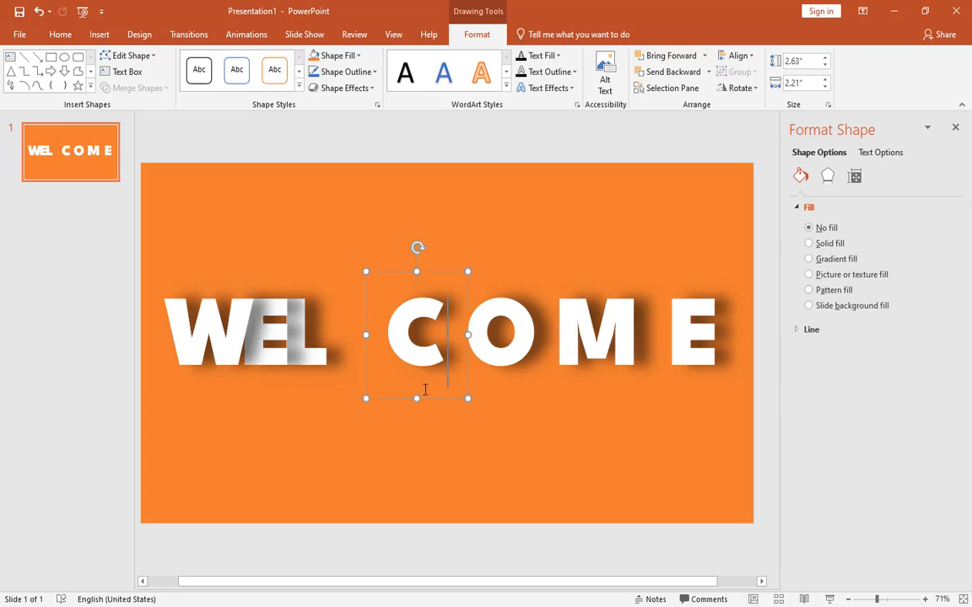
left_click_drag(416, 333, 598, 333)
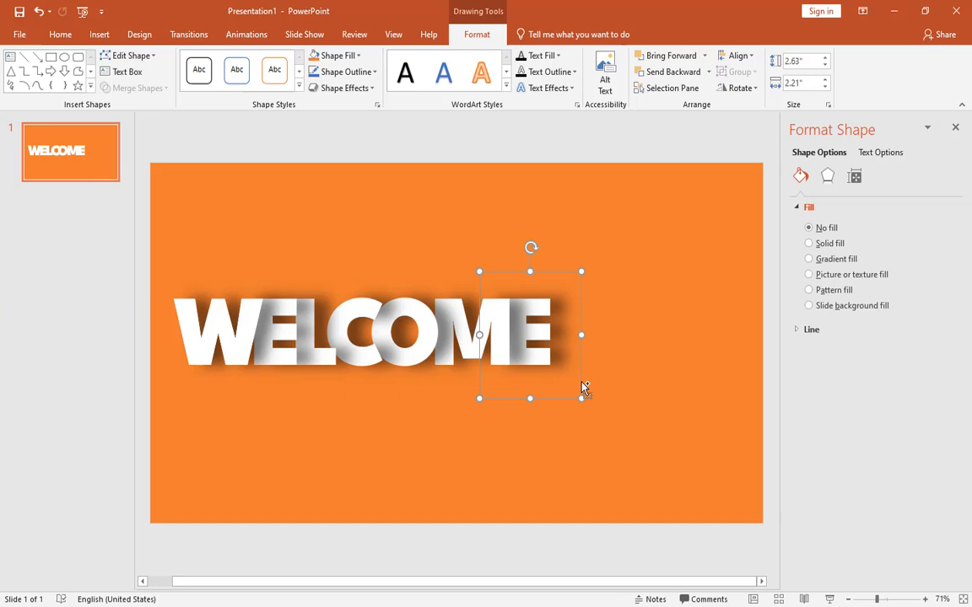
left_click(736, 56)
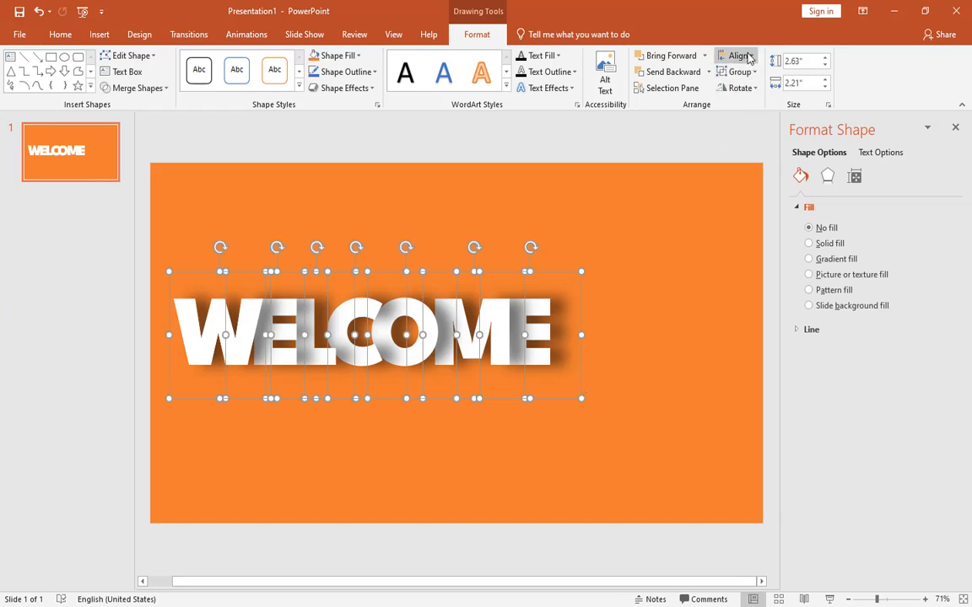
mouse_move(767, 150)
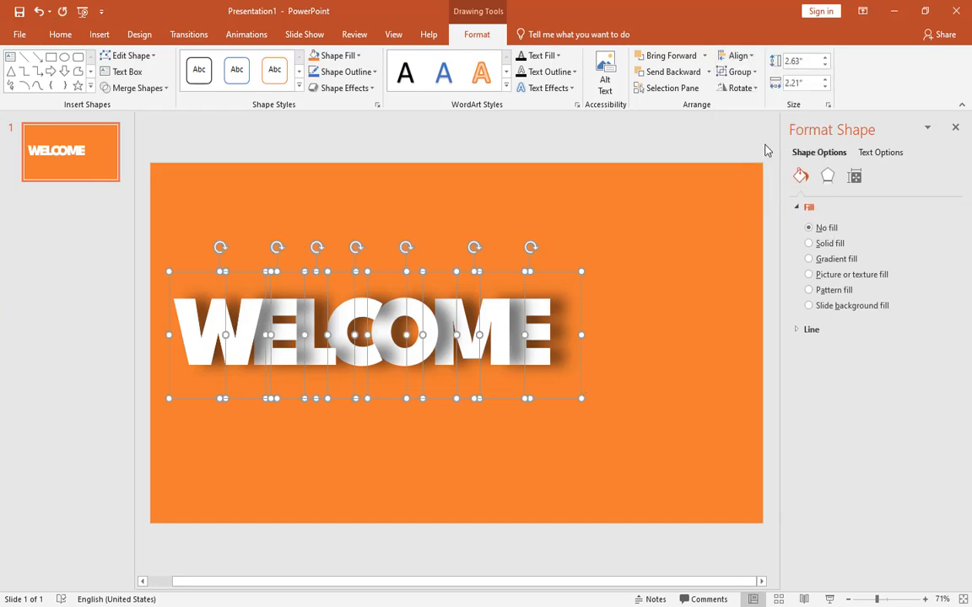
right_click(379, 333)
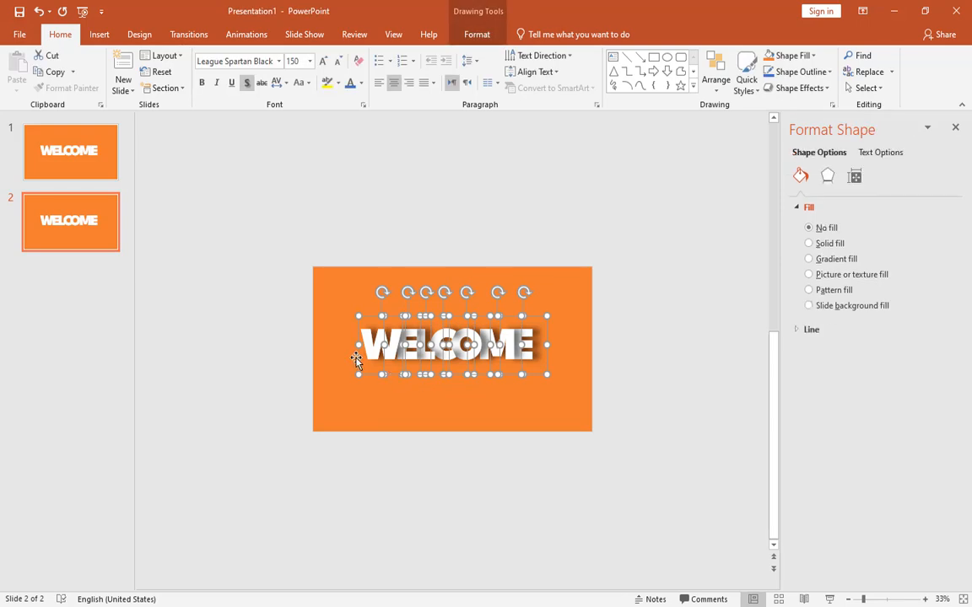
Move the duplicate slide's WELCOME letters off past its right edge.
left_click_drag(451, 344, 684, 344)
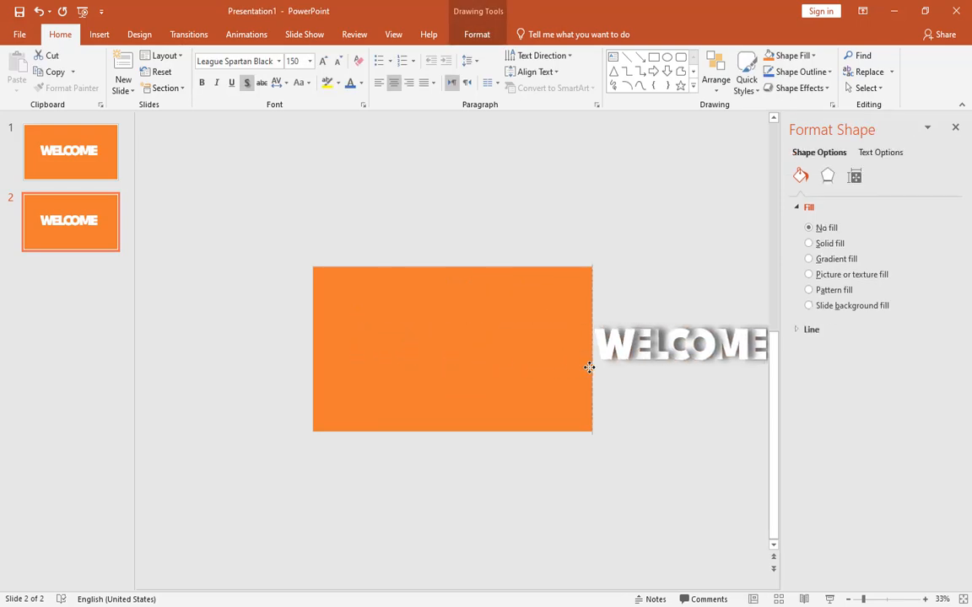
left_click(681, 344)
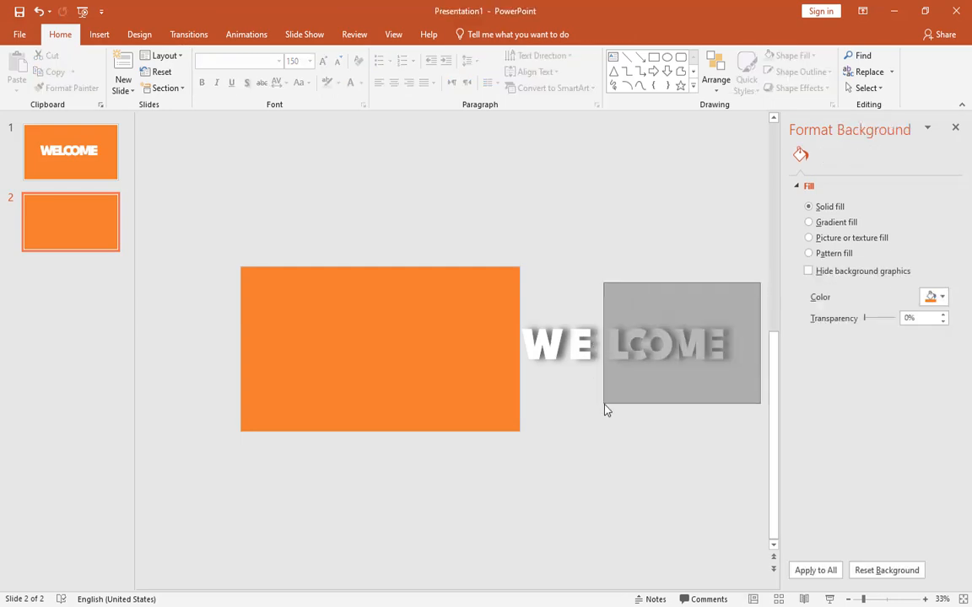
left_click(671, 343)
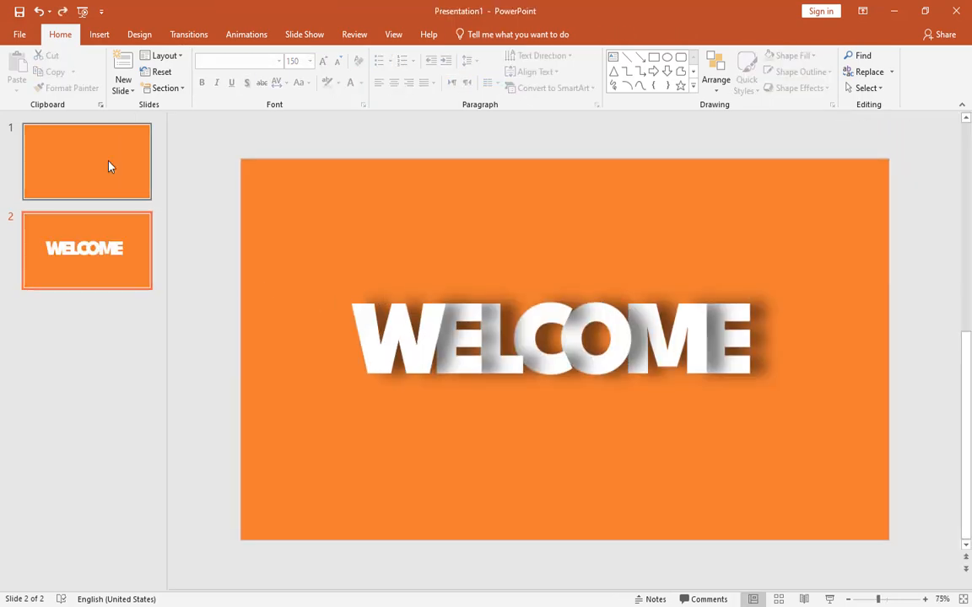
Give the overlapping WELCOME slide a Morph transition.
left_click(189, 33)
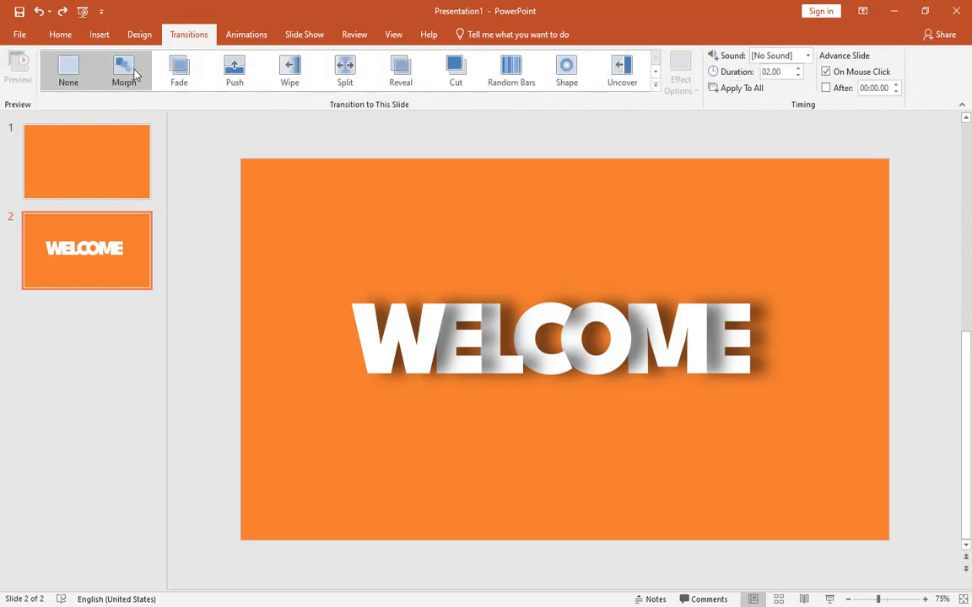
left_click(123, 70)
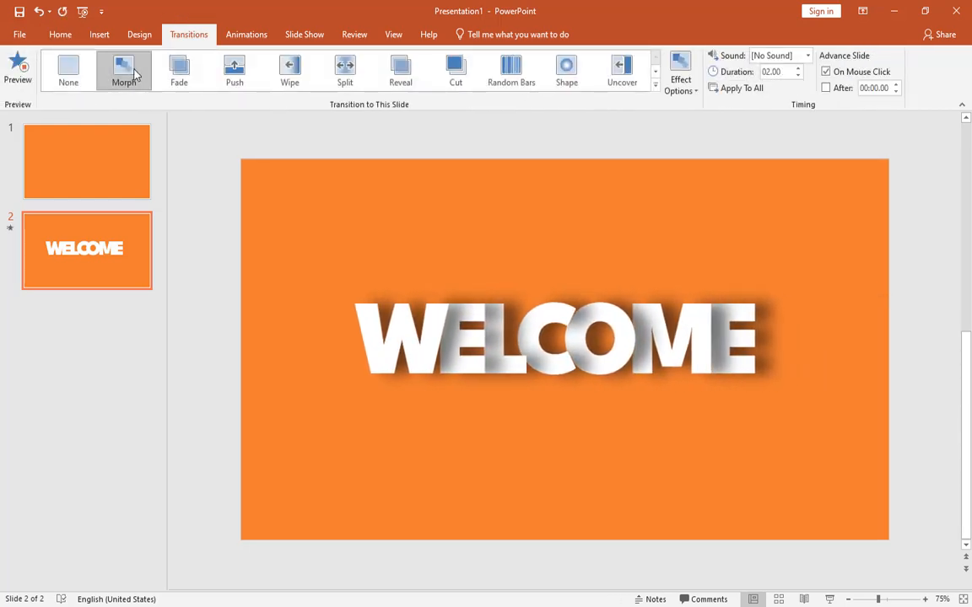